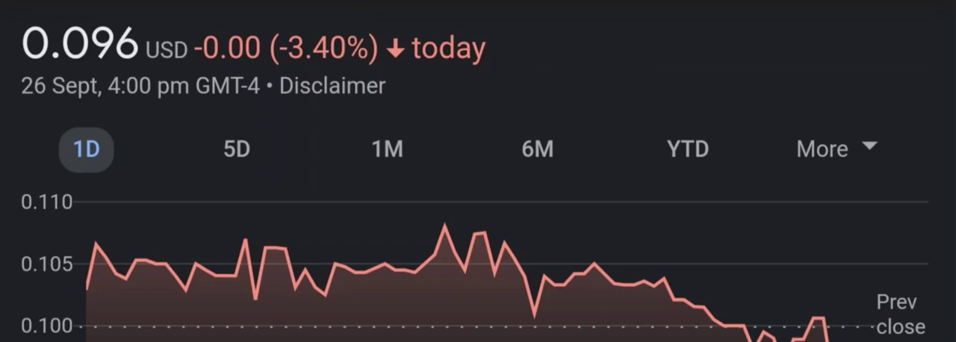
# Step the Google Finance chart through the 5D, 6M and YTD ranges, reaching −68.87% year to date
pyautogui.click(236, 149)
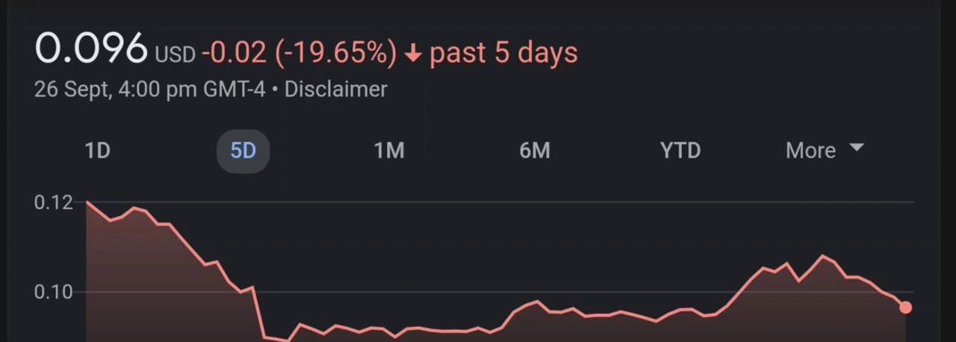
pyautogui.click(387, 164)
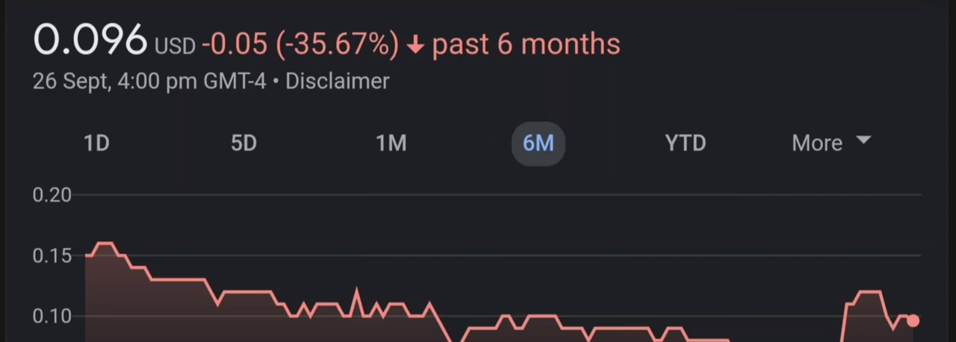
pyautogui.click(687, 154)
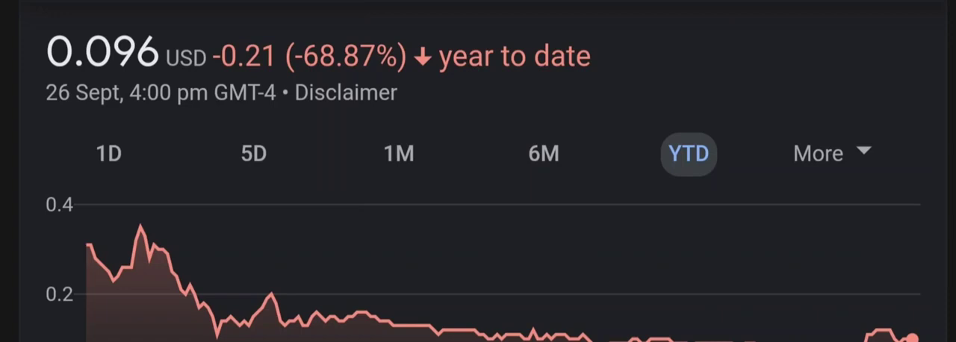
pyautogui.click(817, 153)
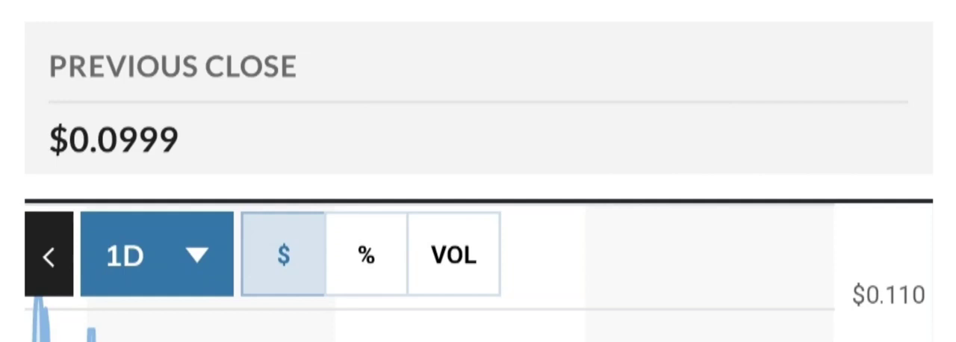
# Set MarketWatch's chart range to 1M, then 3M, then YTD
pyautogui.click(155, 254)
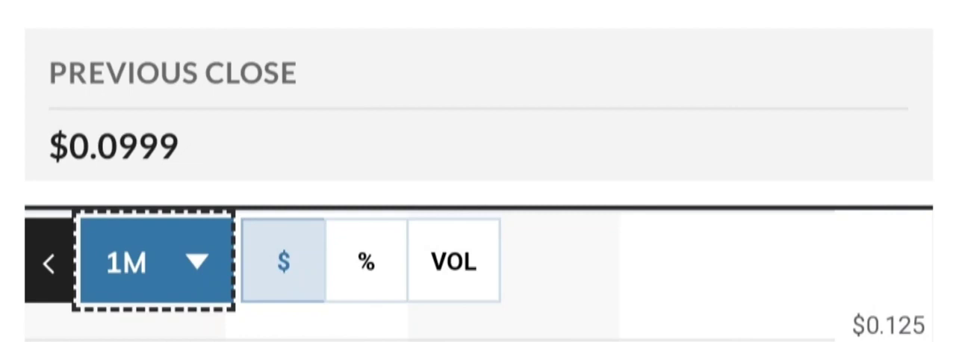
pyautogui.click(153, 262)
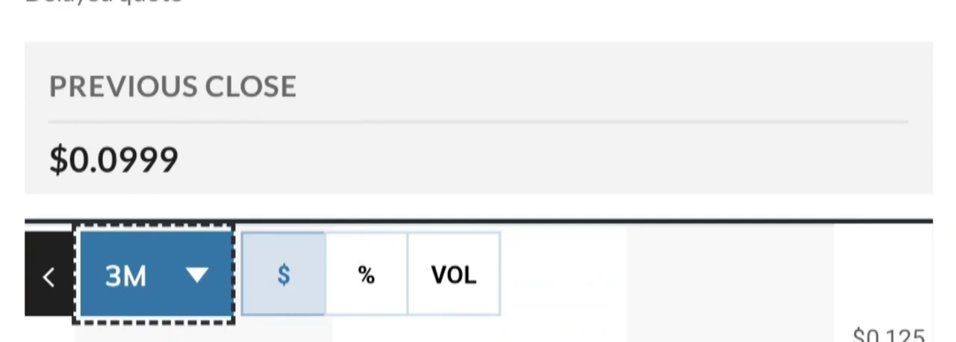
pyautogui.click(153, 273)
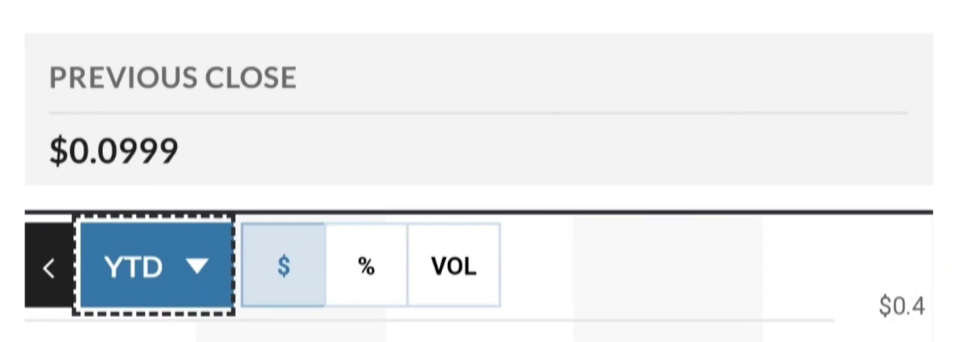
# Scroll MarketWatch past the chart to volume, day and 52-week ranges, and Key Data
pyautogui.scroll(-3)
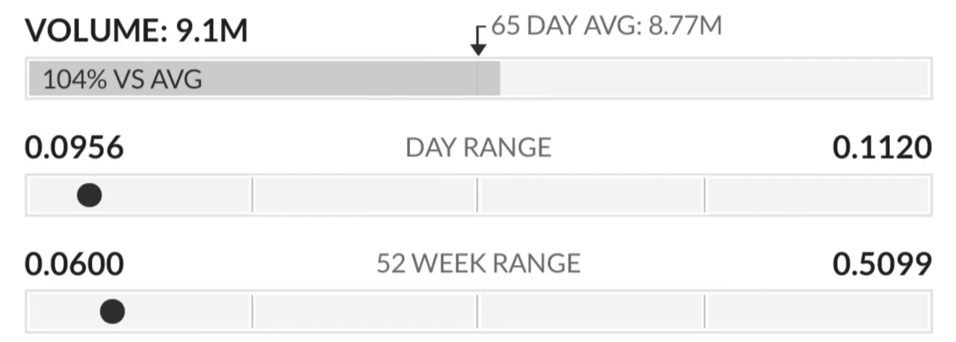
pyautogui.scroll(-3)
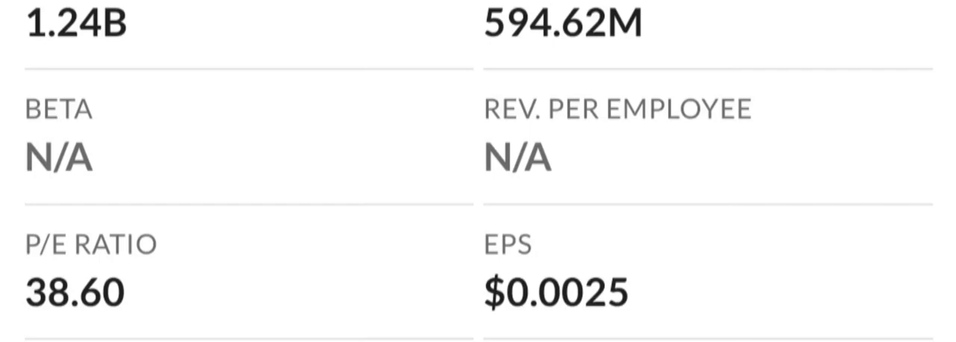
pyautogui.scroll(-3)
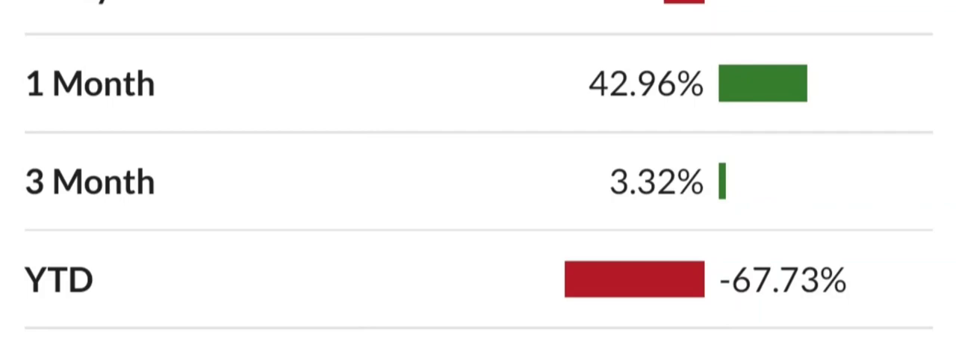
# Scroll back up through MarketWatch's performance table
pyautogui.scroll(3)
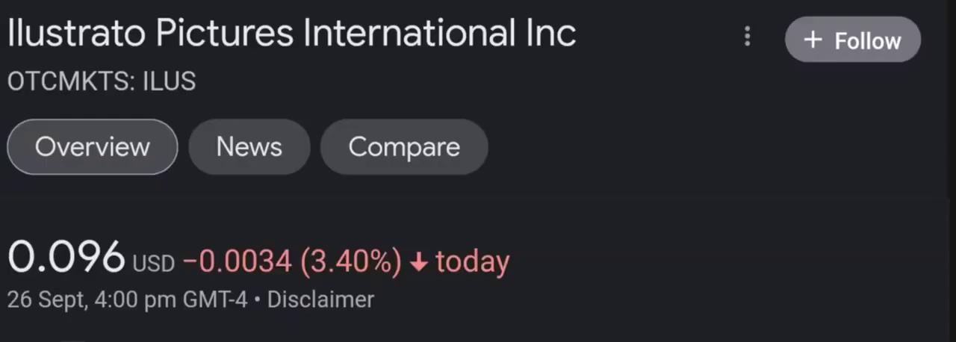
# Scroll down the ILUS quote page to the 5-day chart, down 19.65%
pyautogui.scroll(-3)
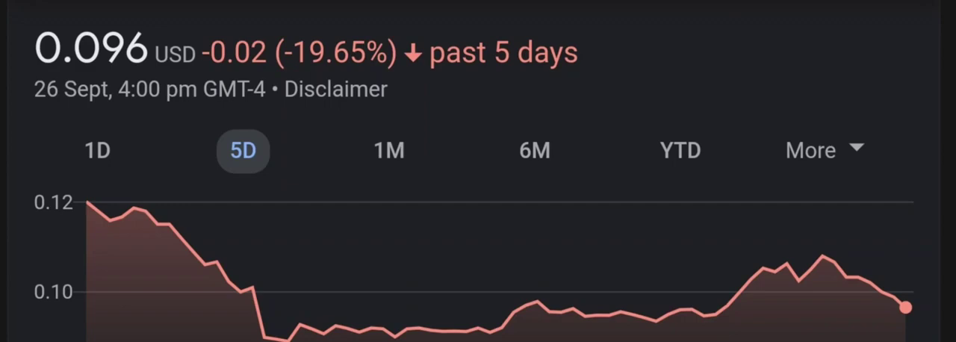
# Switch the ILUS chart to one month (+37.86%), then year to date (−68.87%)
pyautogui.click(388, 163)
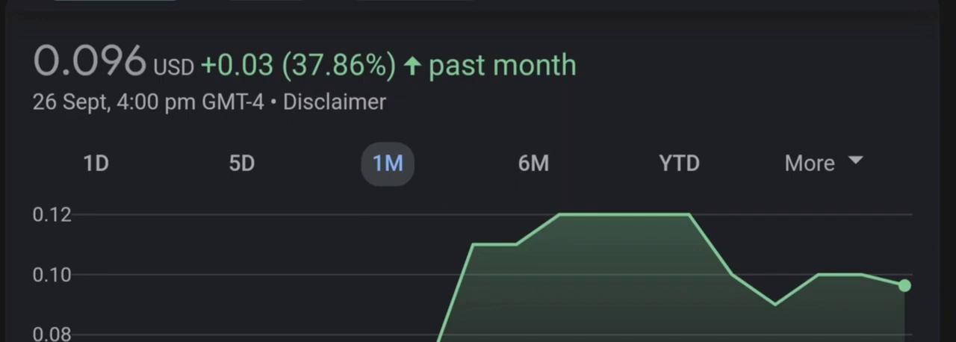
pyautogui.click(533, 143)
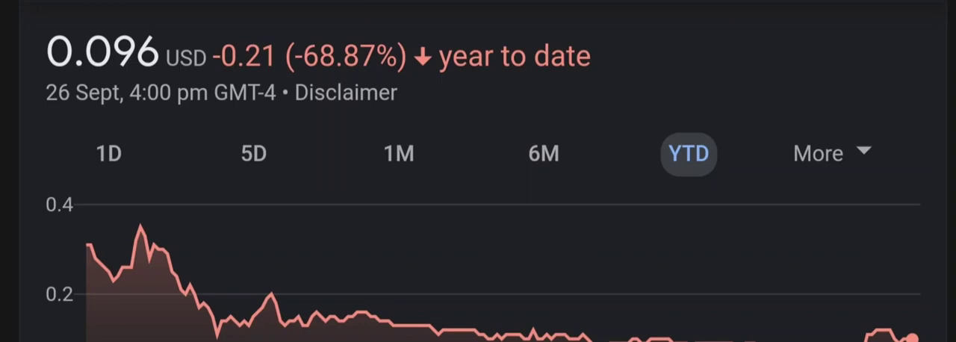
# Go to the MarketWatch ILUS quote with $0.0999 previous close and one-day chart
pyautogui.click(817, 153)
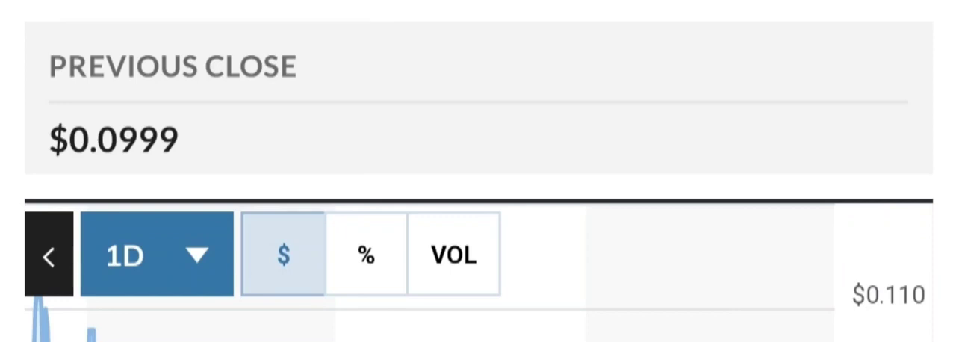
# Open the MarketWatch chart's 1D time range dropdown
pyautogui.click(155, 253)
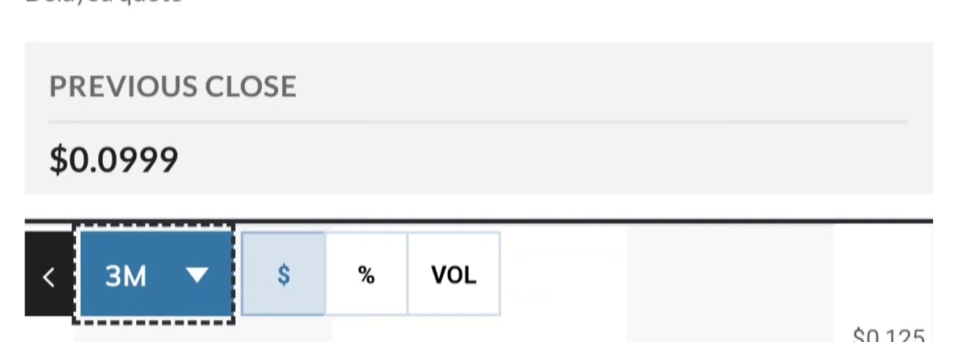
# Choose 3M, then scroll to Key Data (P/E 38.60) and Performance (YTD −67.73%)
pyautogui.click(153, 271)
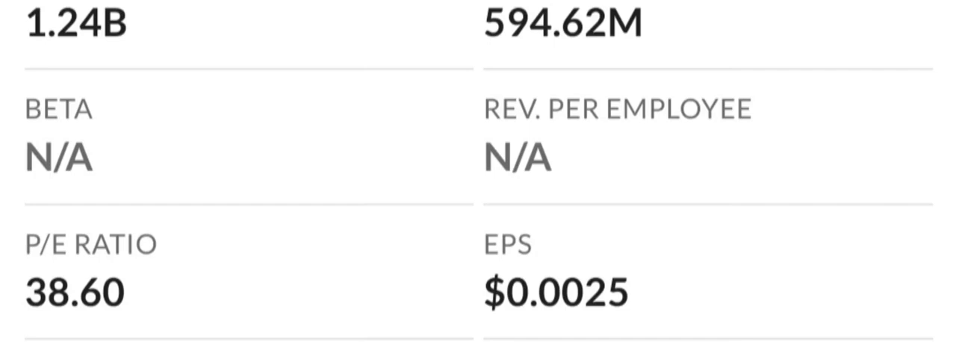
pyautogui.scroll(-3)
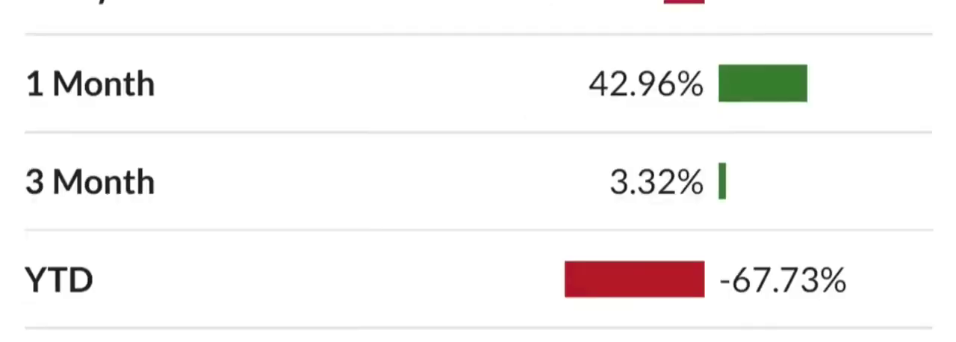